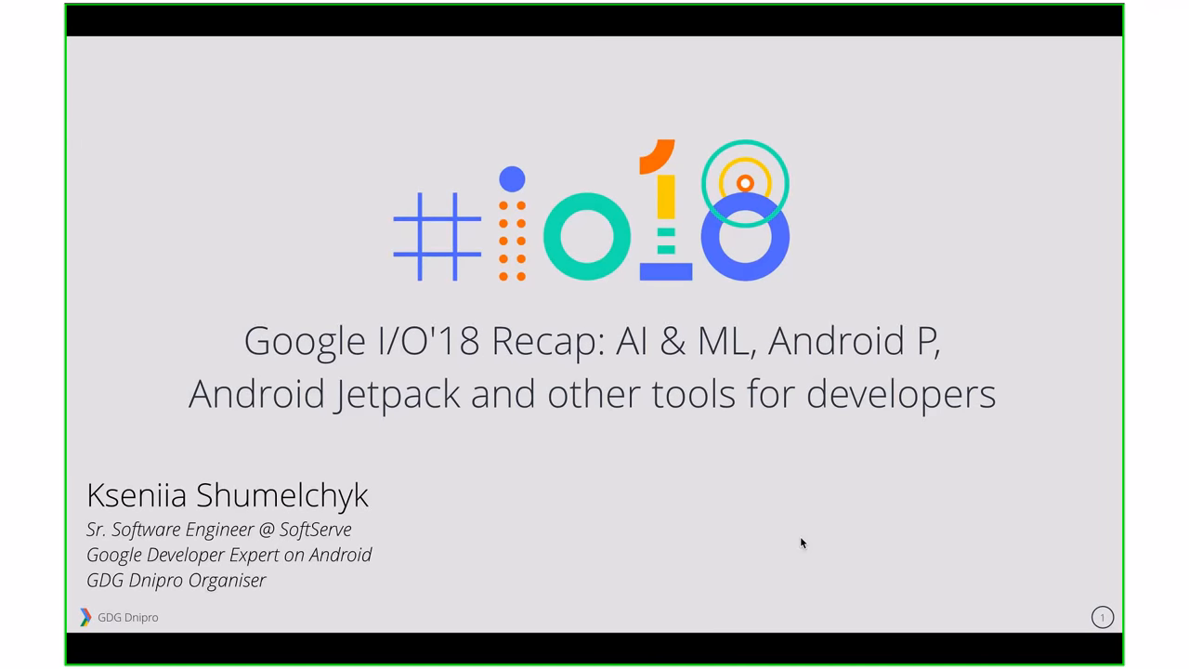
mouse_move(780, 593)
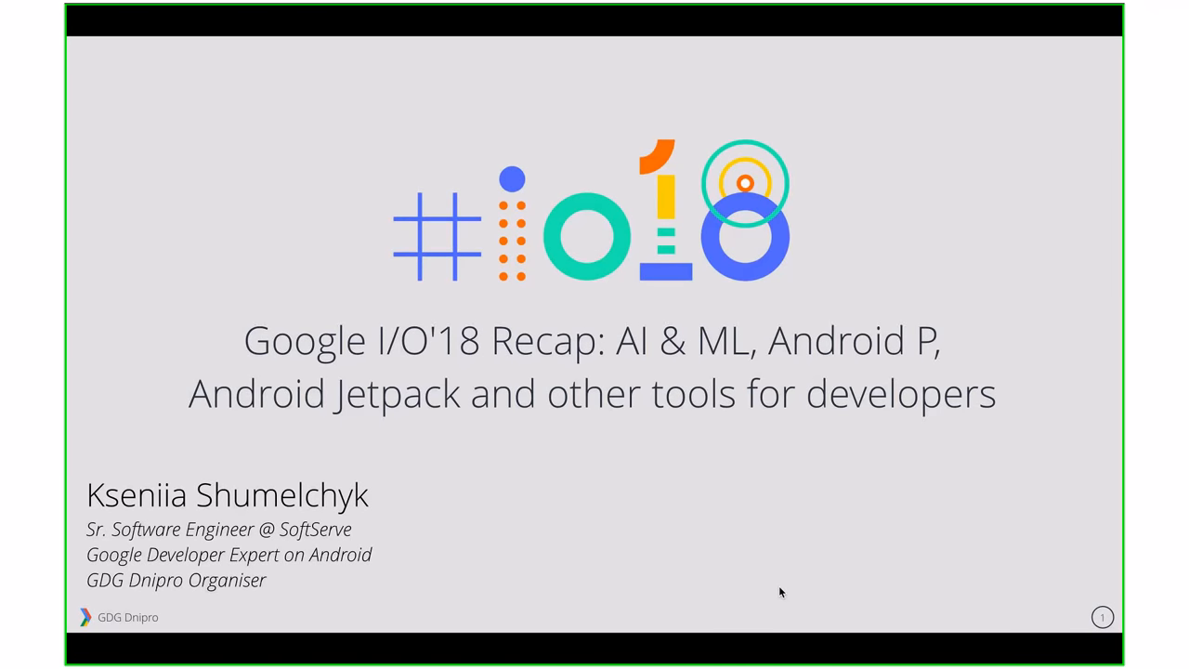
mouse_move(715, 652)
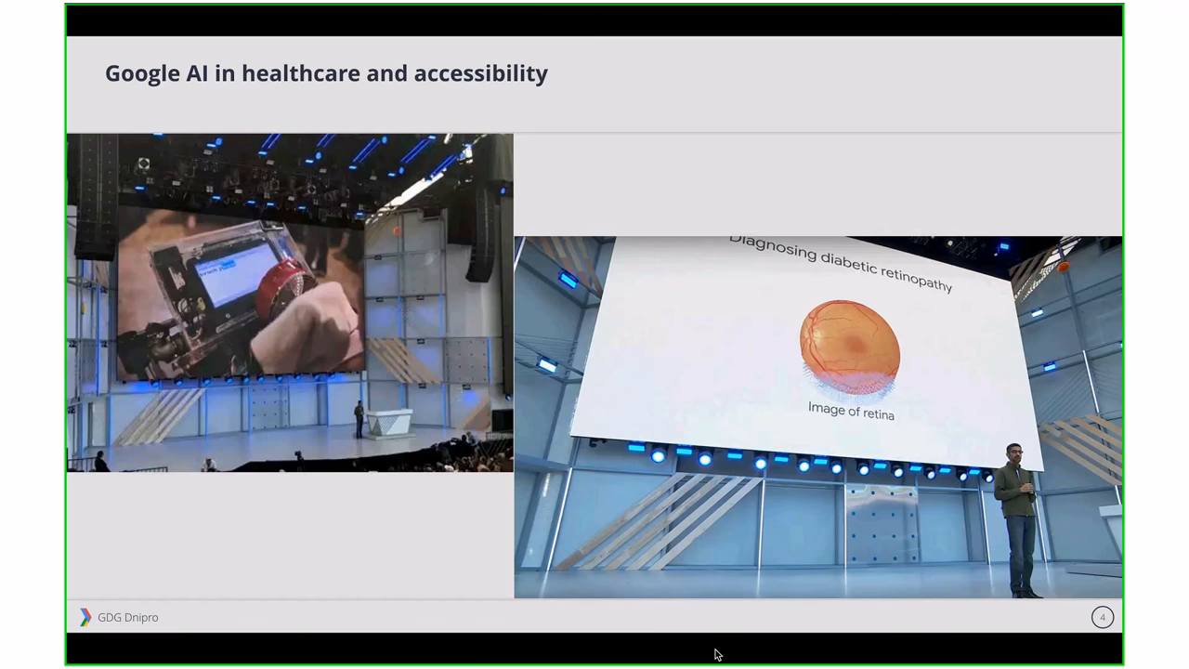
mouse_move(808, 650)
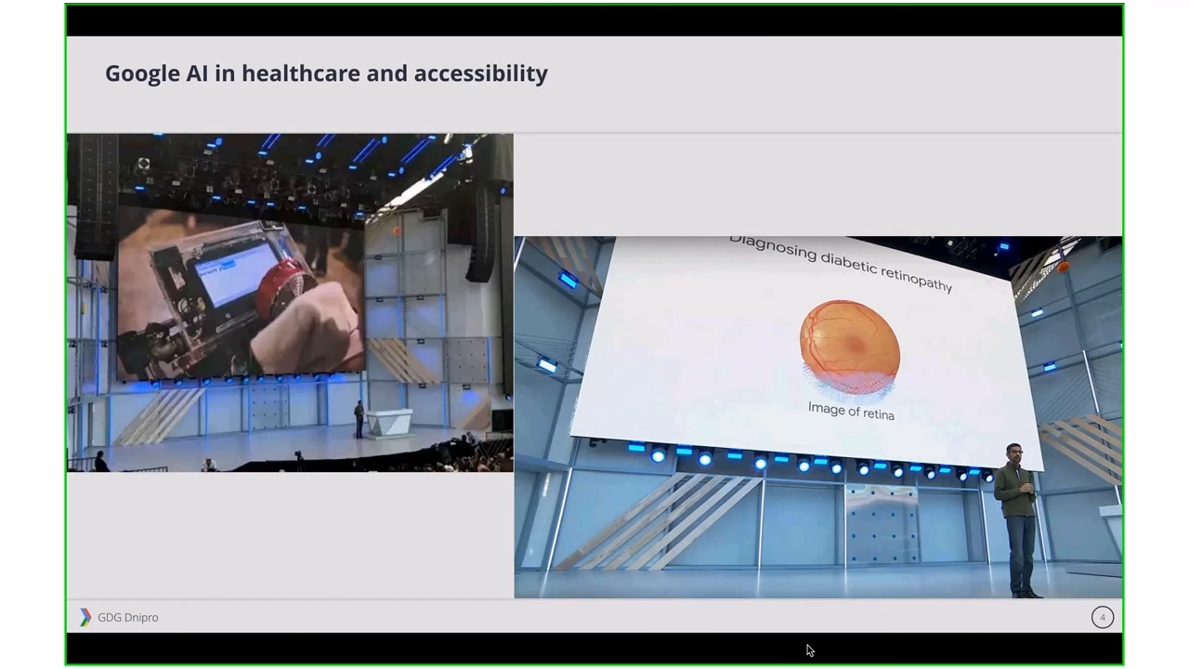
mouse_move(791, 658)
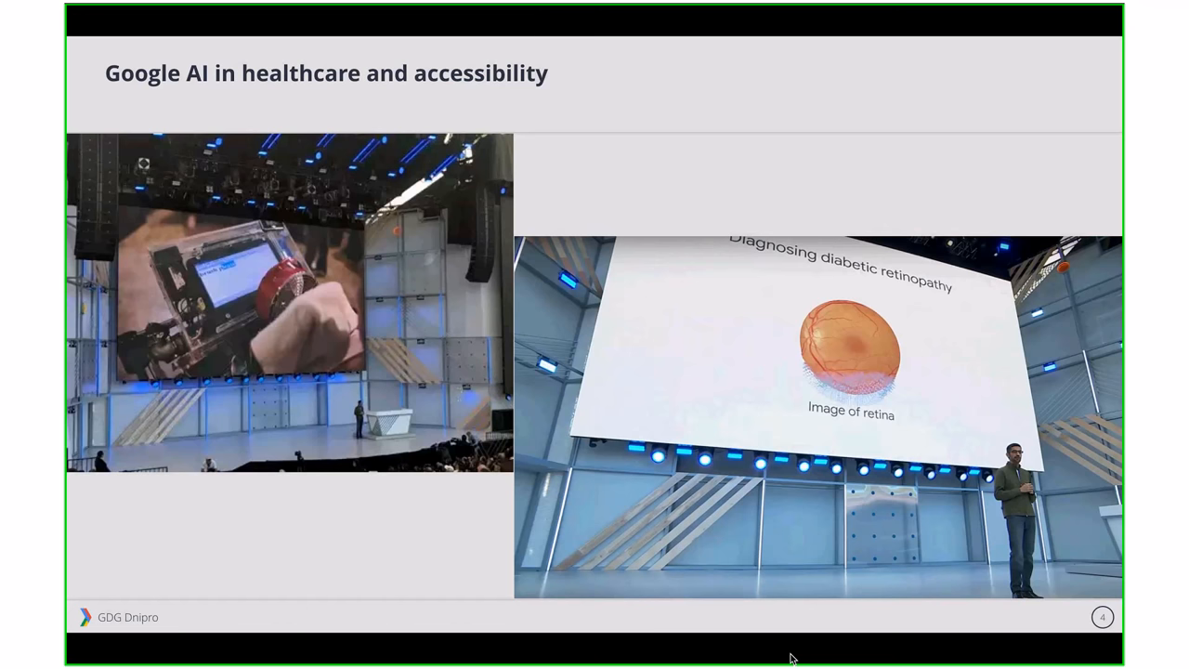
mouse_move(780, 635)
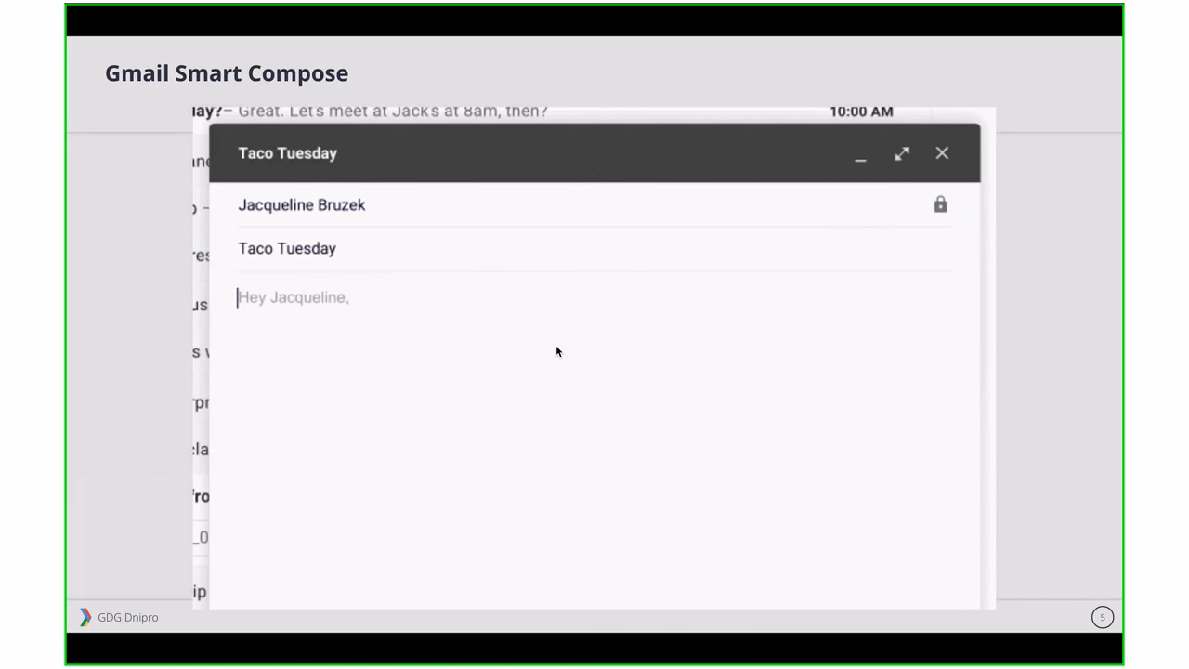
Step: Write the greeting to Jacqueline, accepting the 'in a while' suggestion and proposing getting together
type("Hey Jacqueline,")
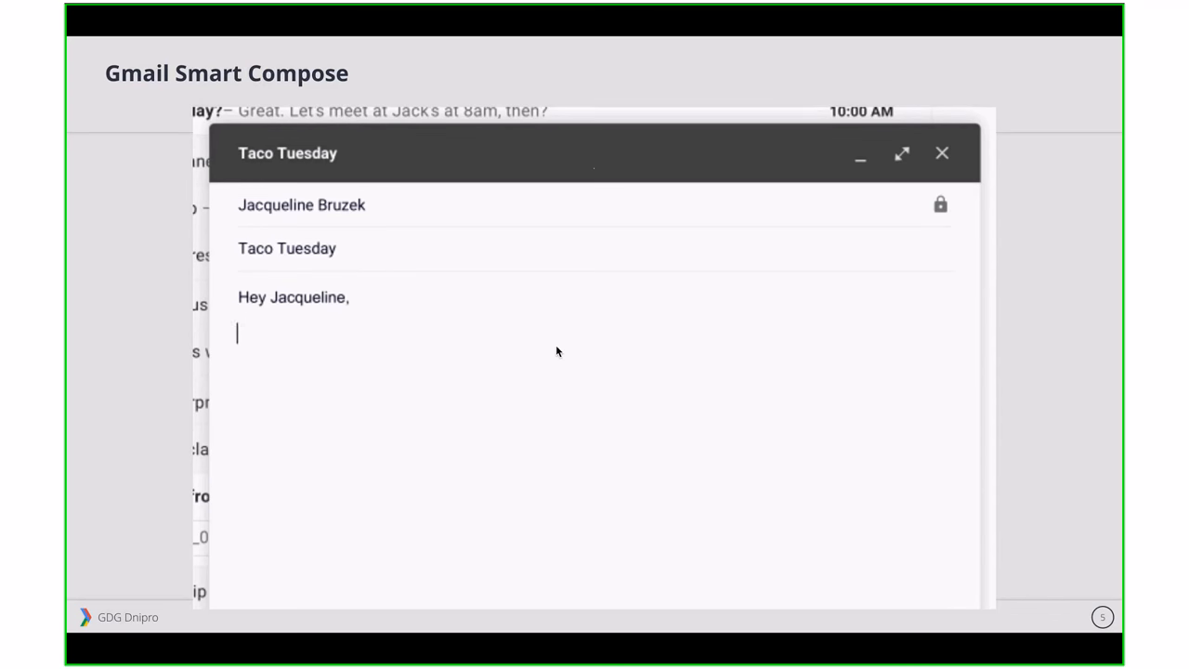
type("Haven't se")
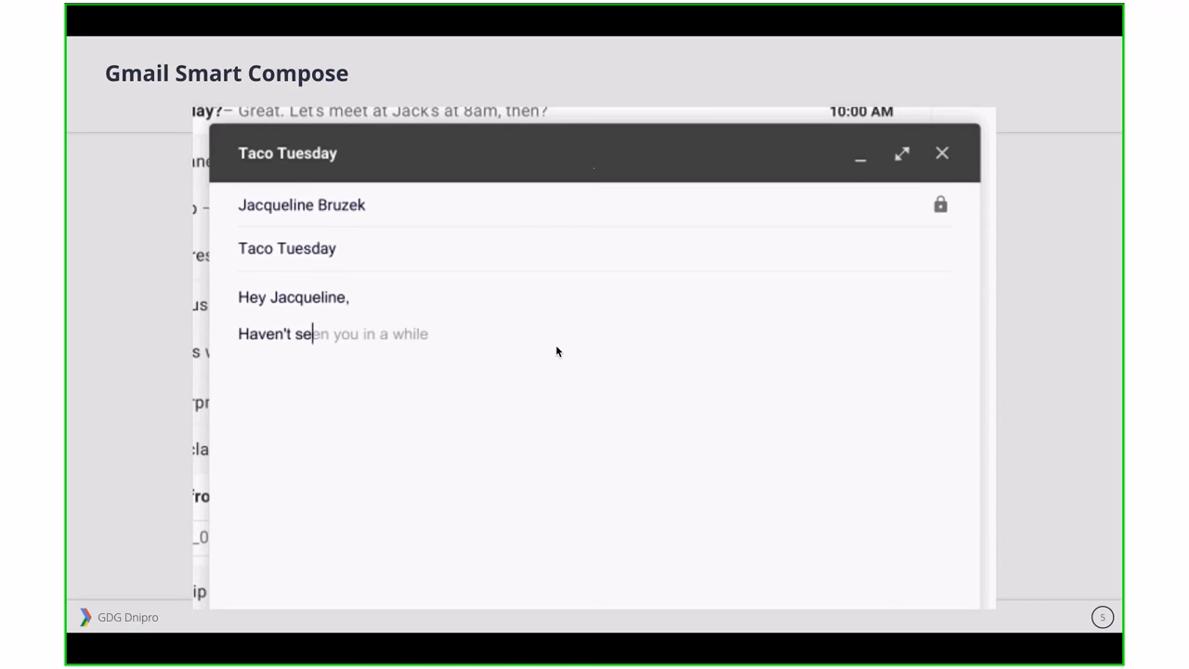
key("Tab")
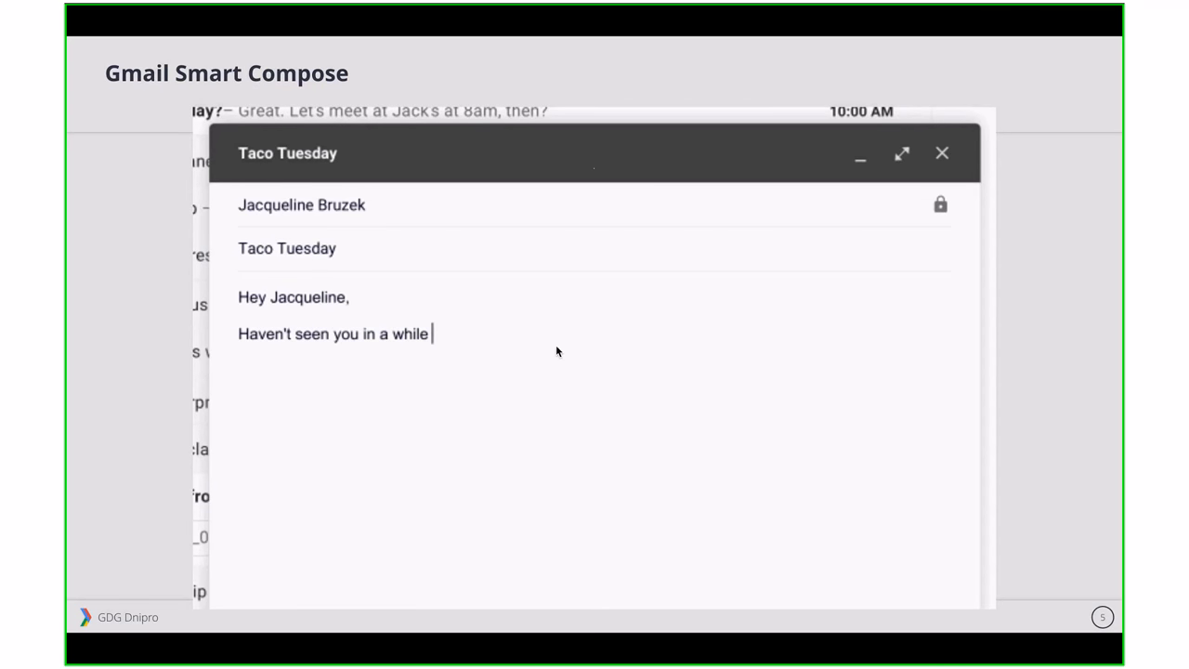
type("and I hope you're doing well.")
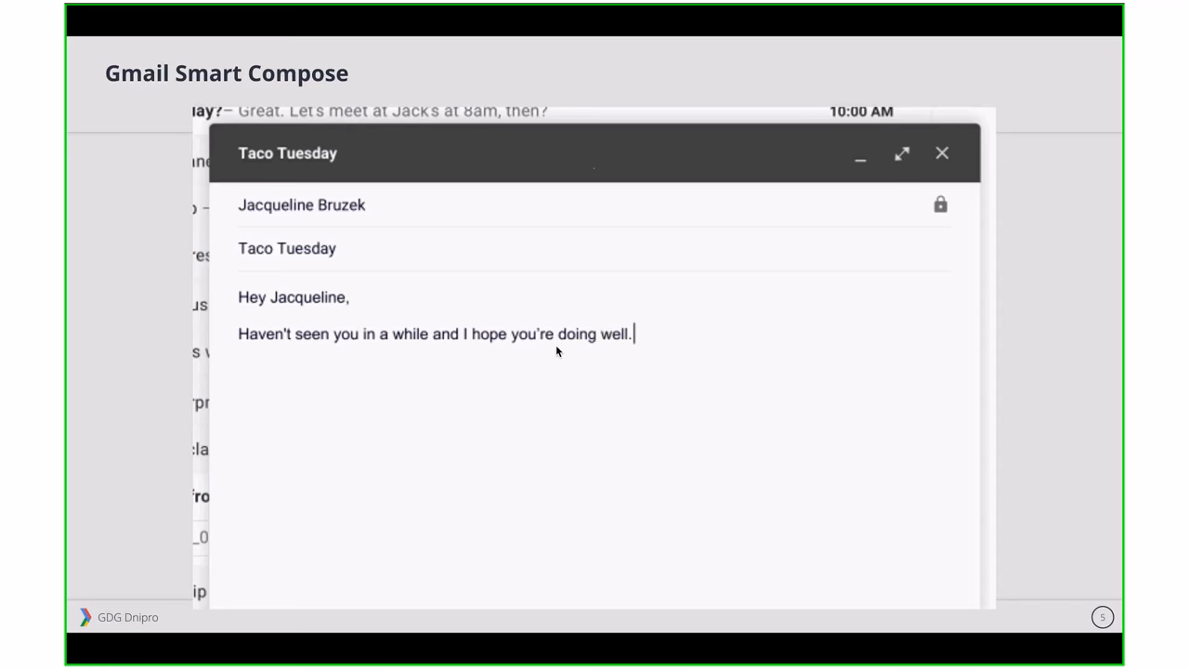
type("Let")
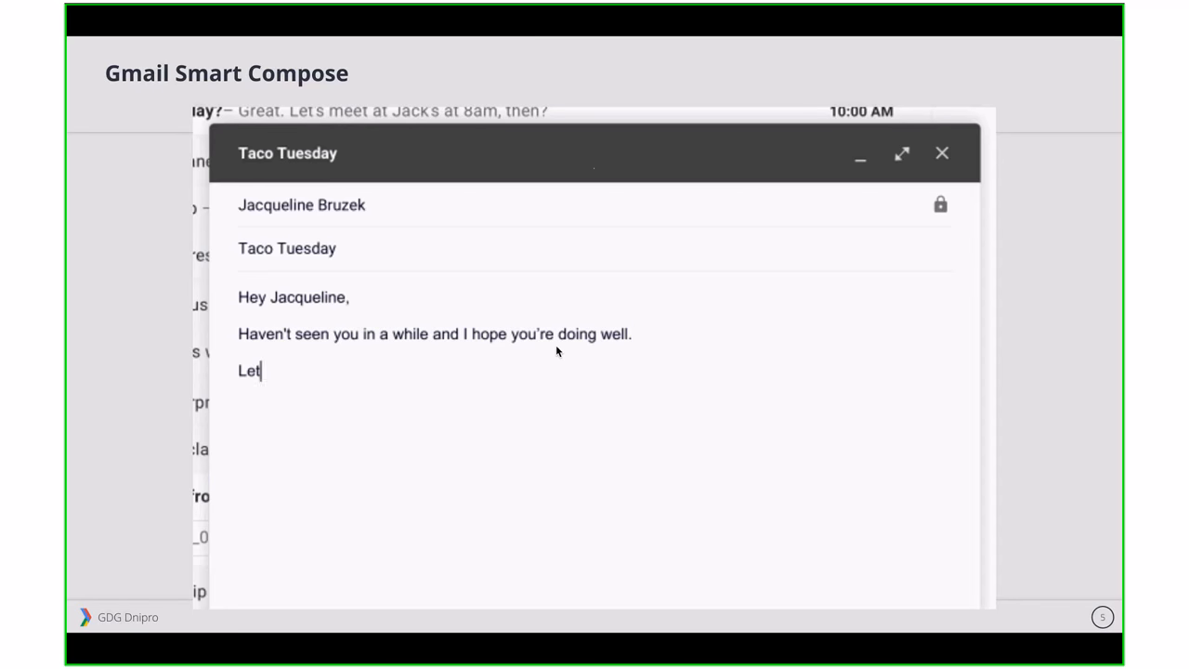
type("'s get together soon for tacos. If you br")
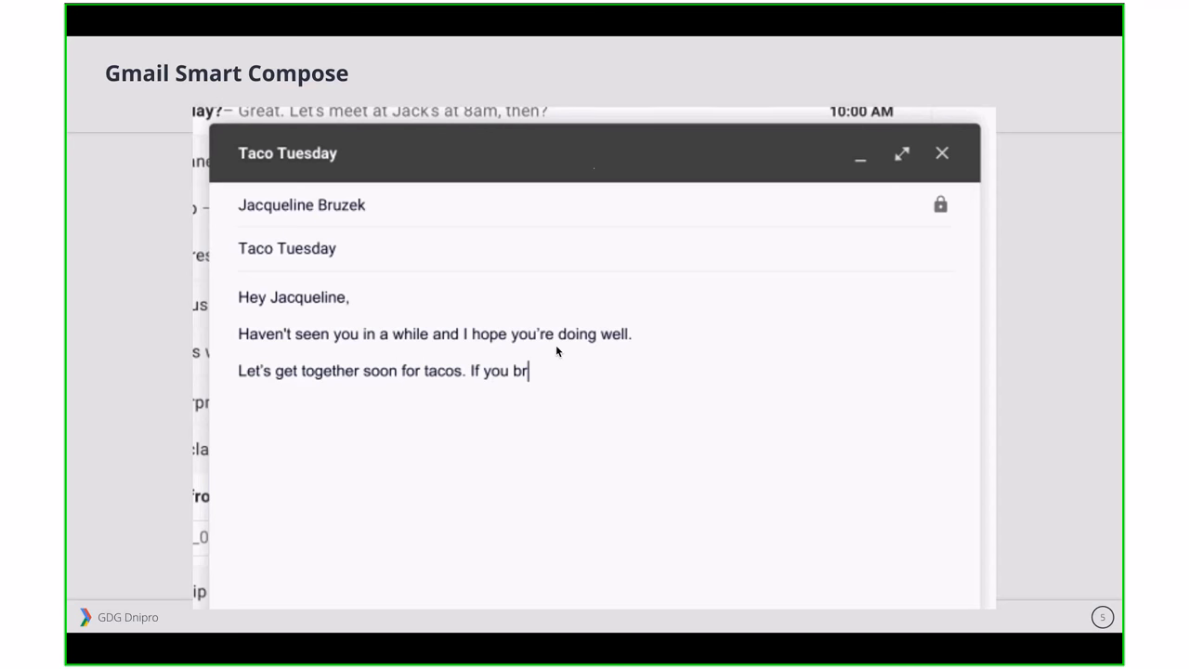
type("ing the chips and salsa, I'll make g")
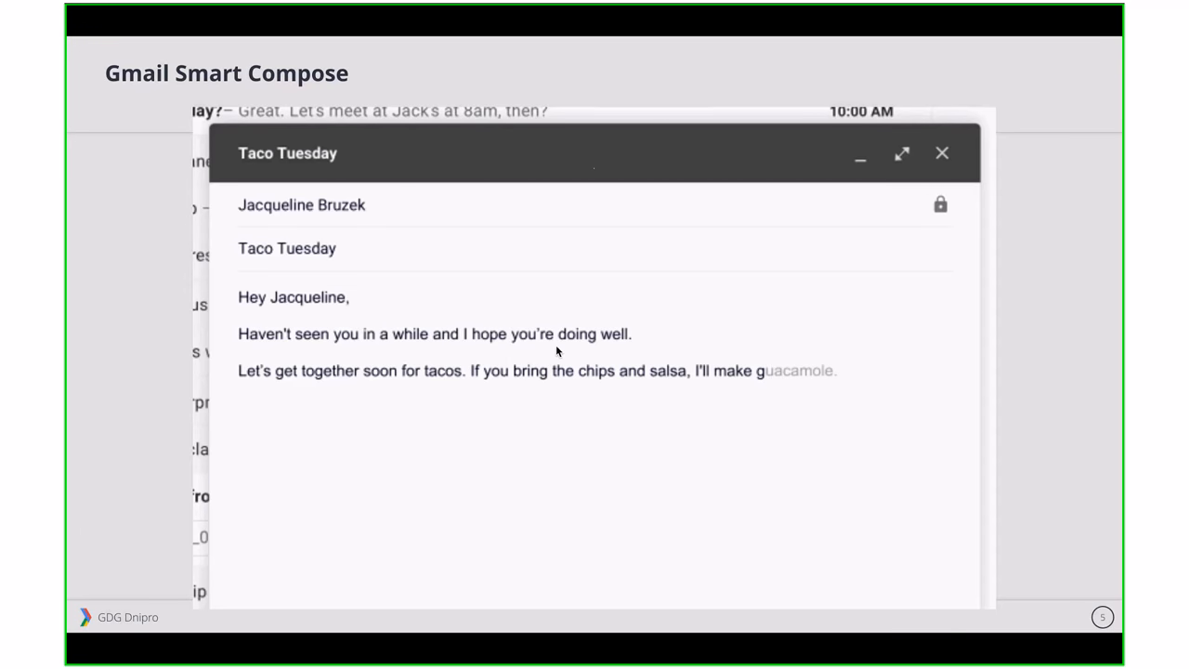
key("Tab")
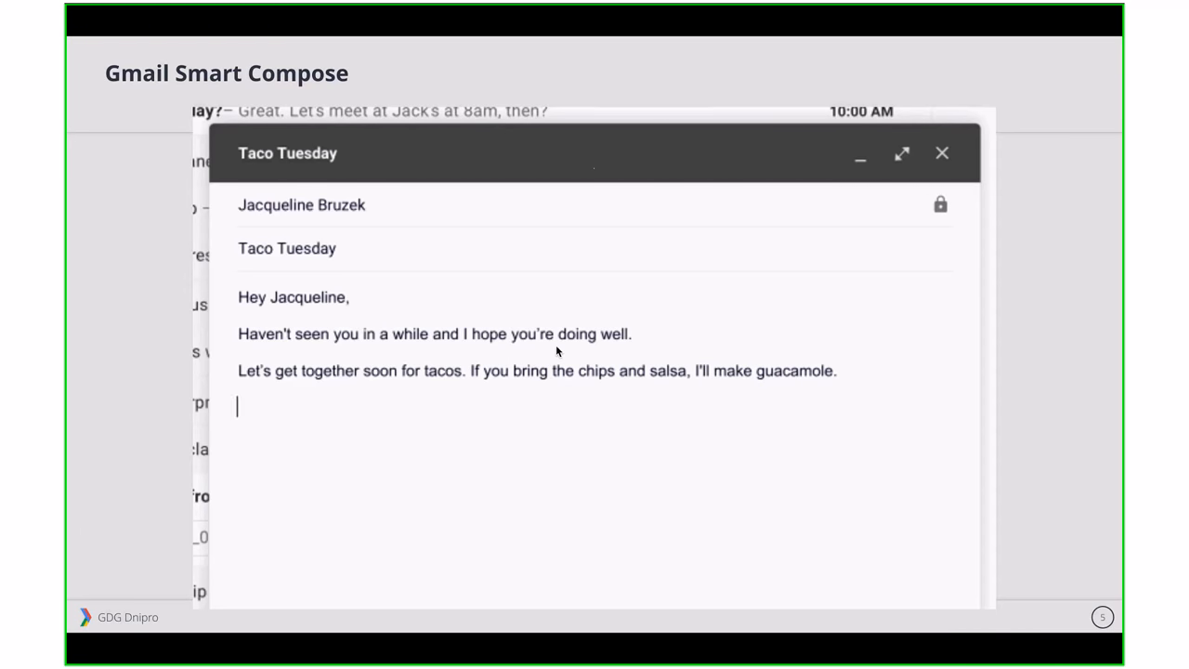
type("Does next Tuesday work for you? Say around 6?")
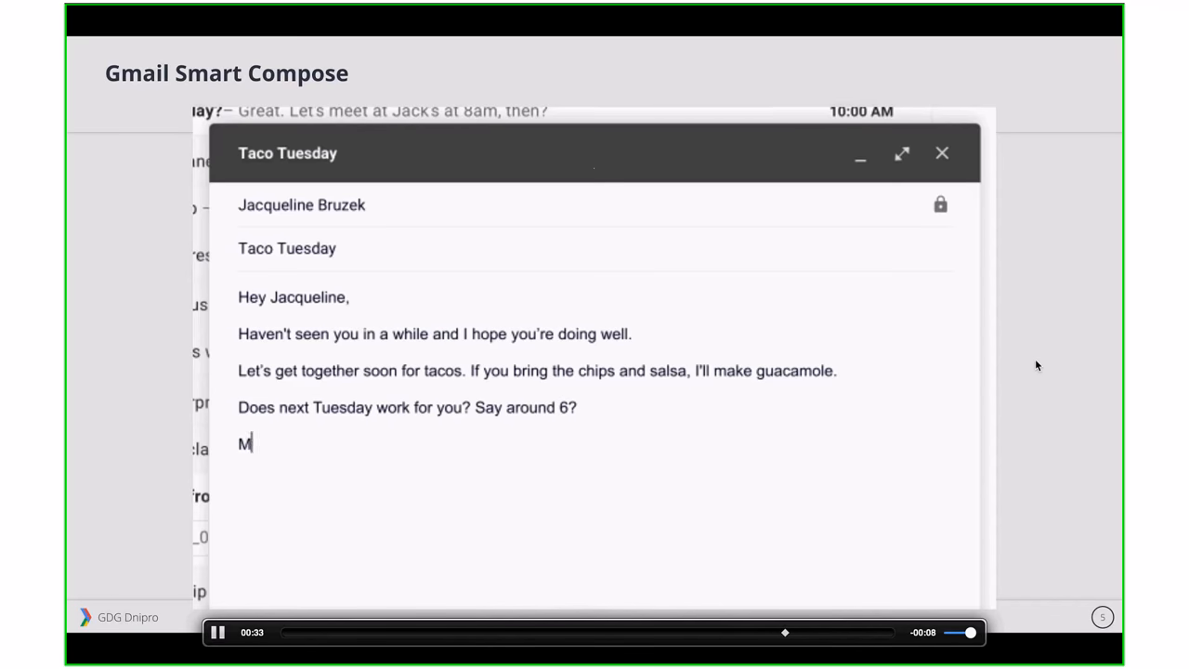
type("y address is 34 Smith Street, Somers, CT 06071.")
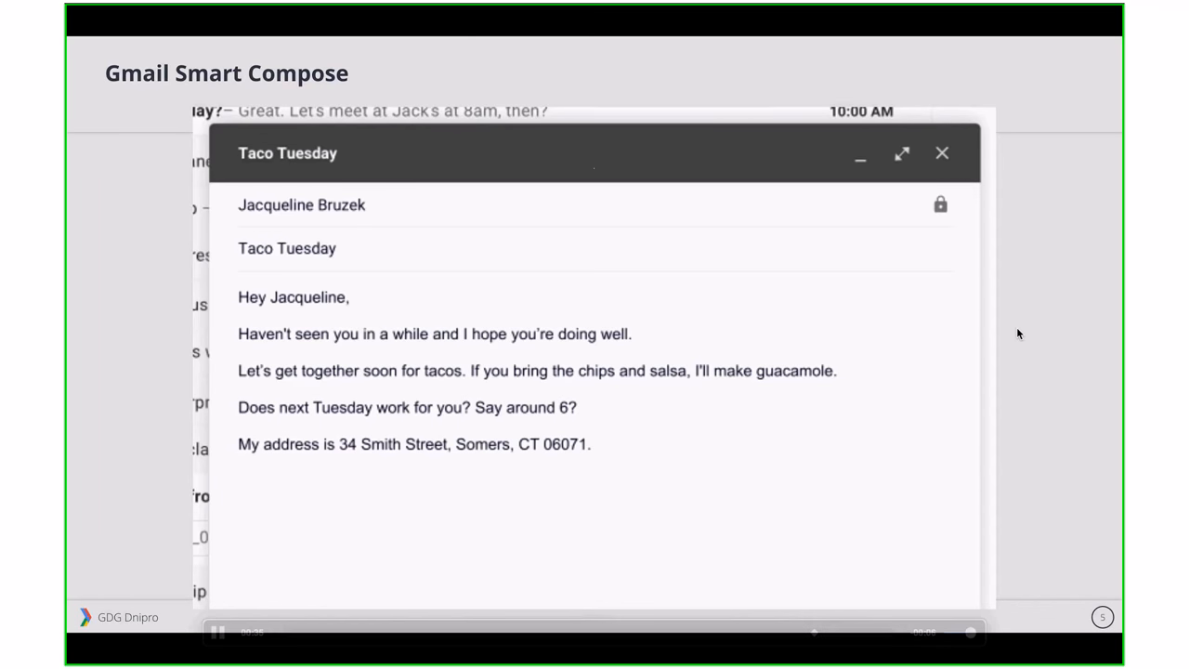
type("Looking forward to seeing you")
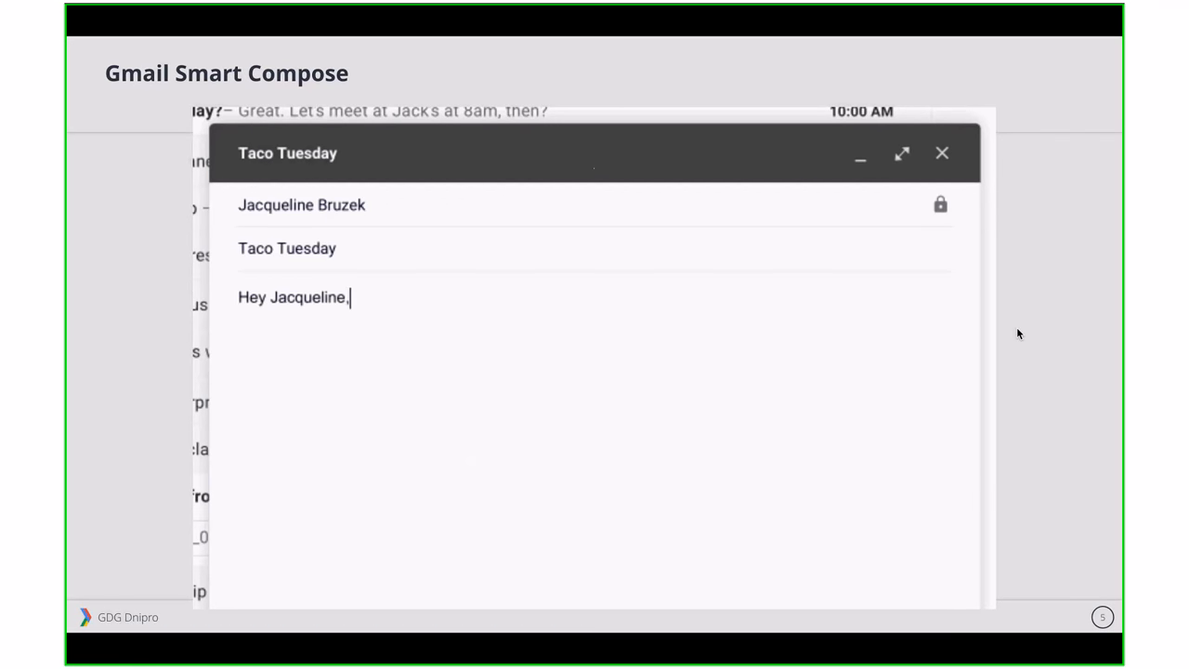
type("Haven't se")
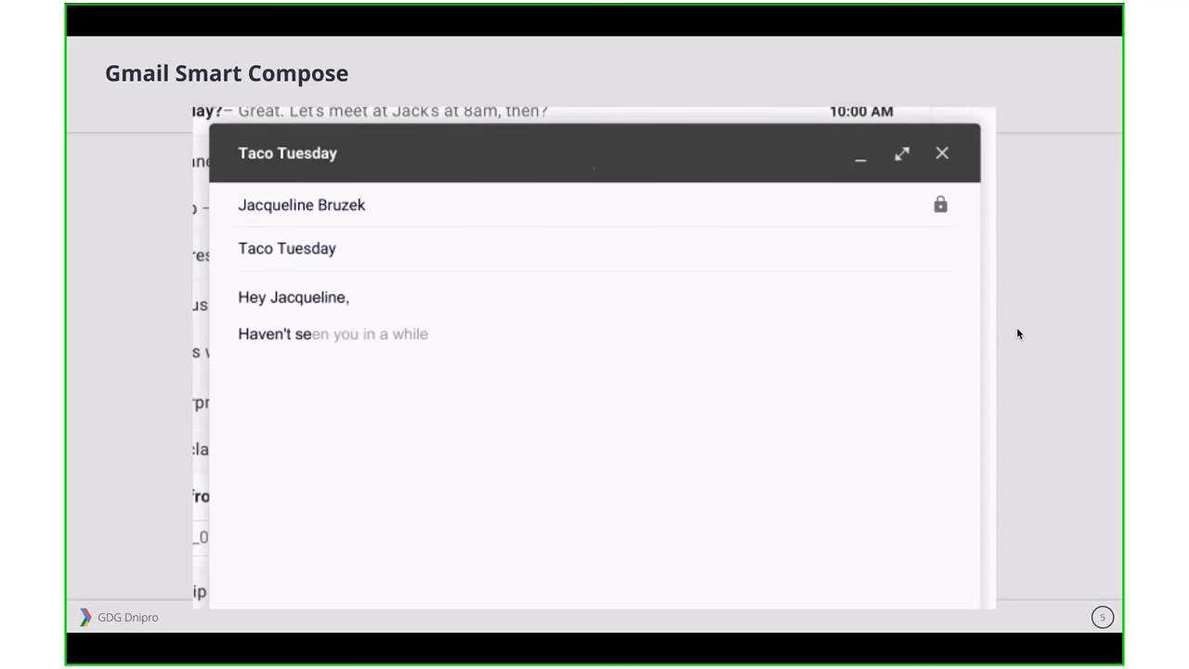
key("Right")
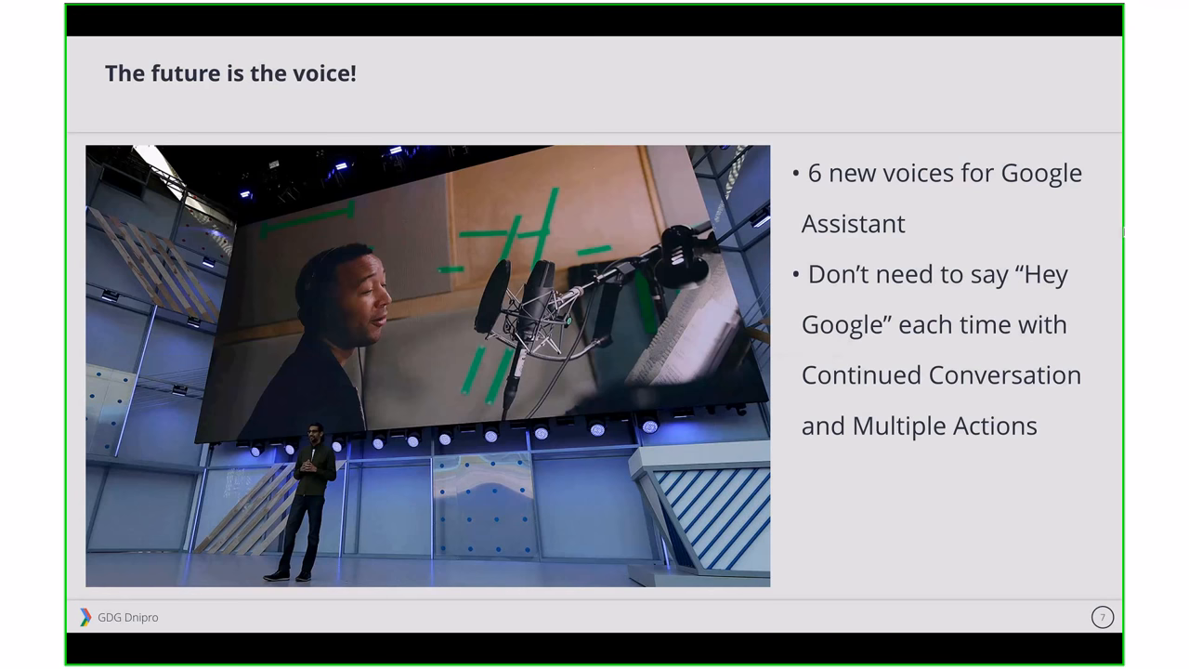
mouse_move(1118, 353)
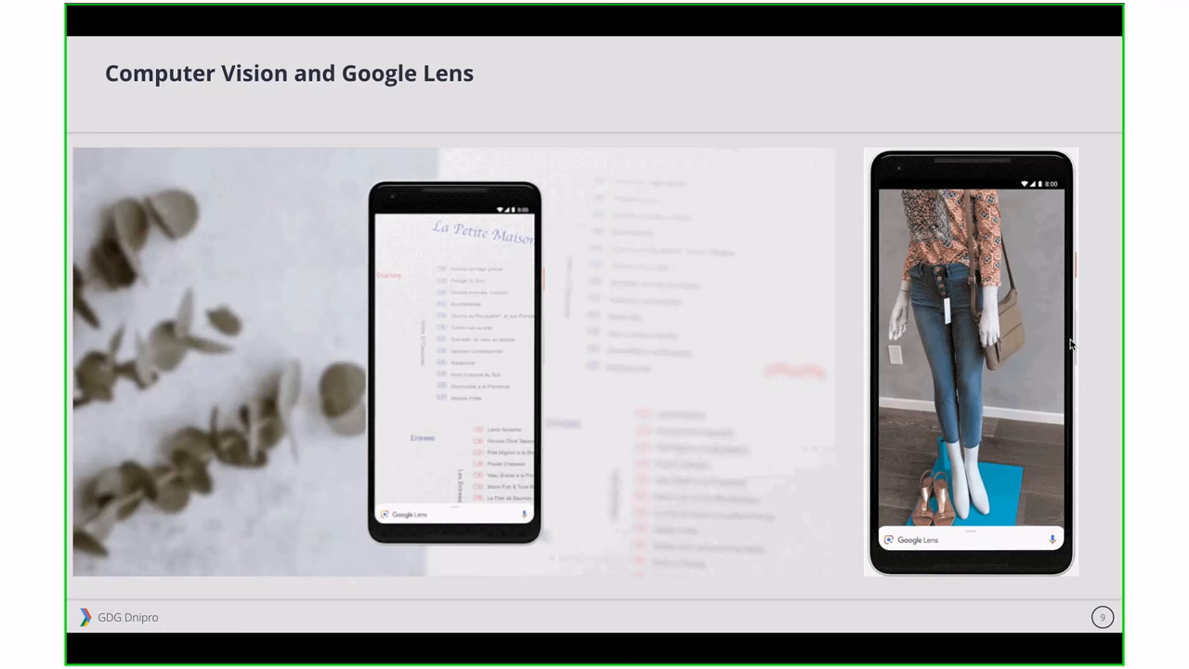
mouse_move(542, 407)
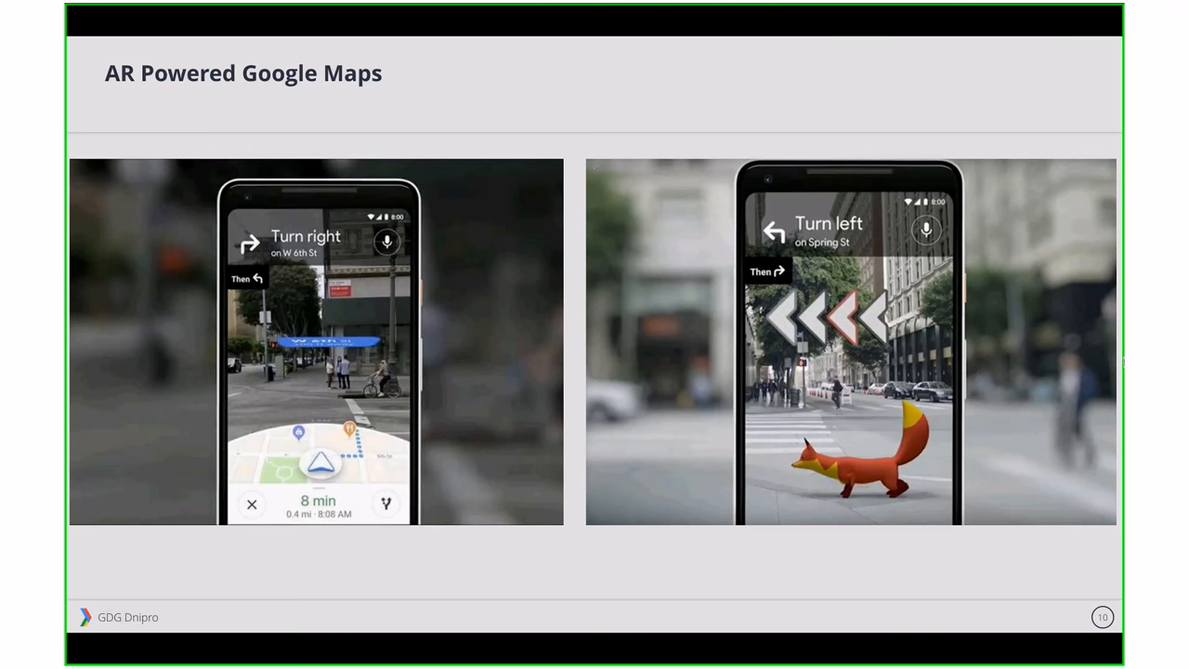
mouse_move(712, 459)
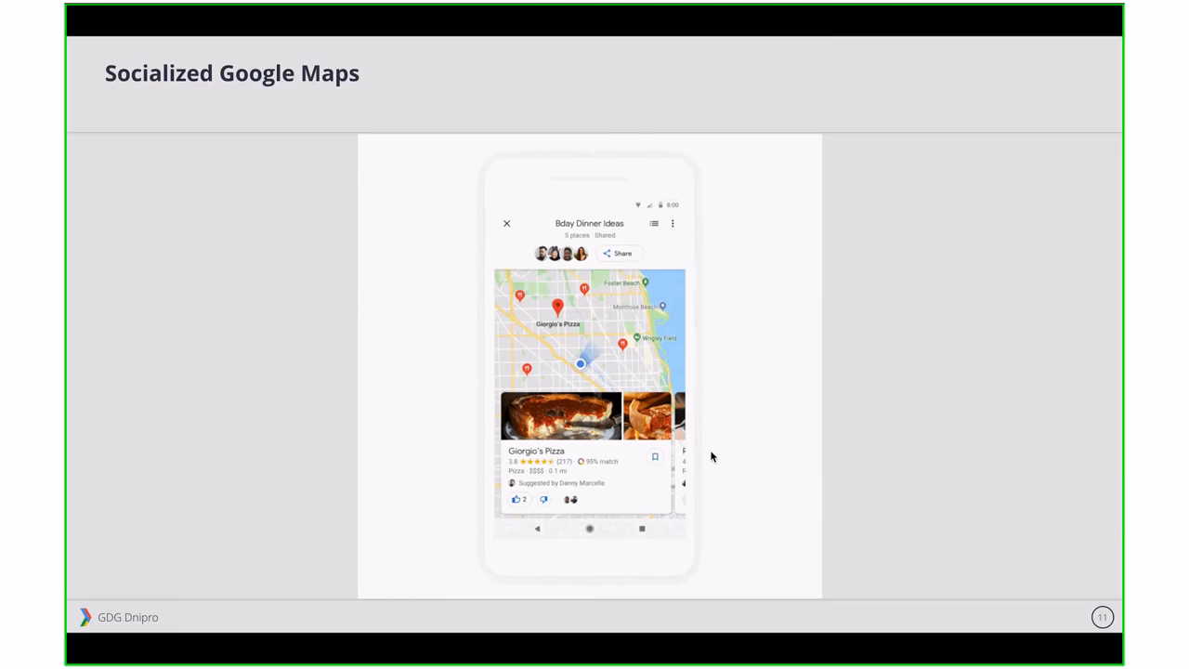
Step: Advance past the Socialized Google Maps slide to slide 12, Digital Wellbeing
left_click(589, 371)
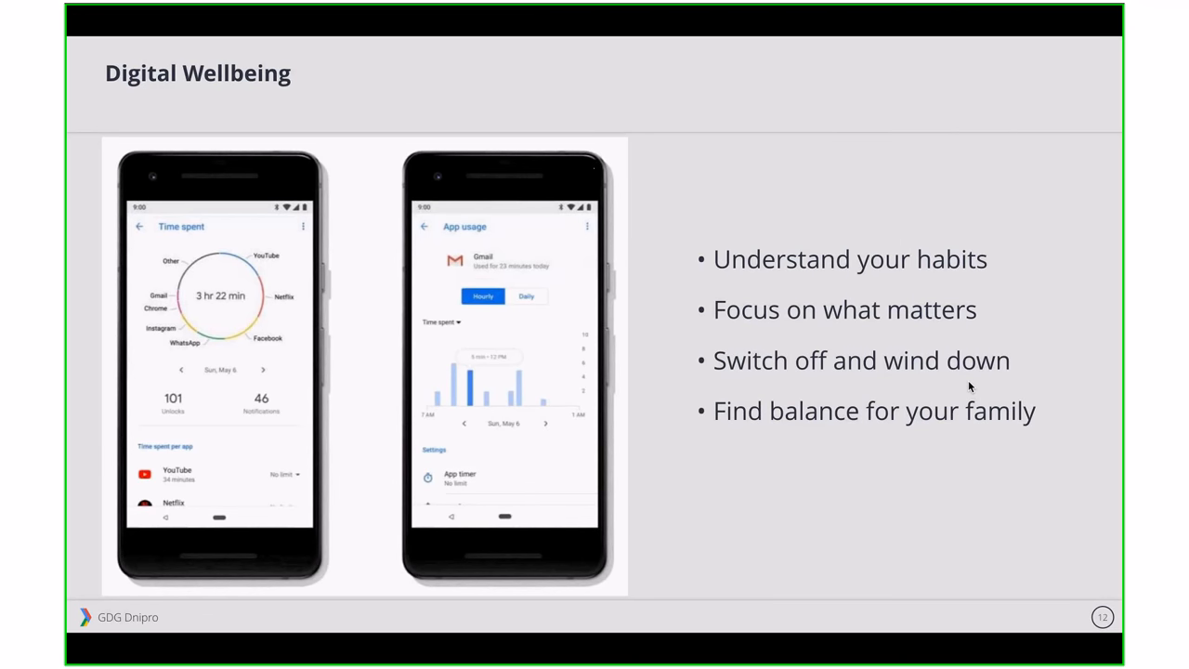
mouse_move(935, 188)
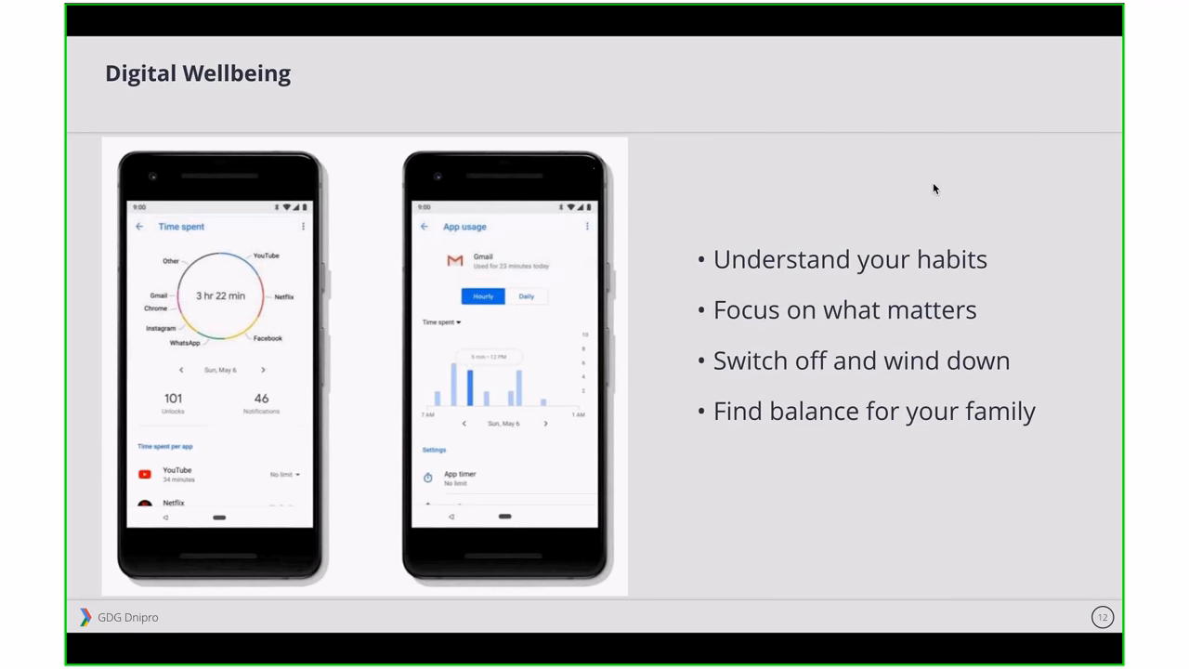
mouse_move(846, 258)
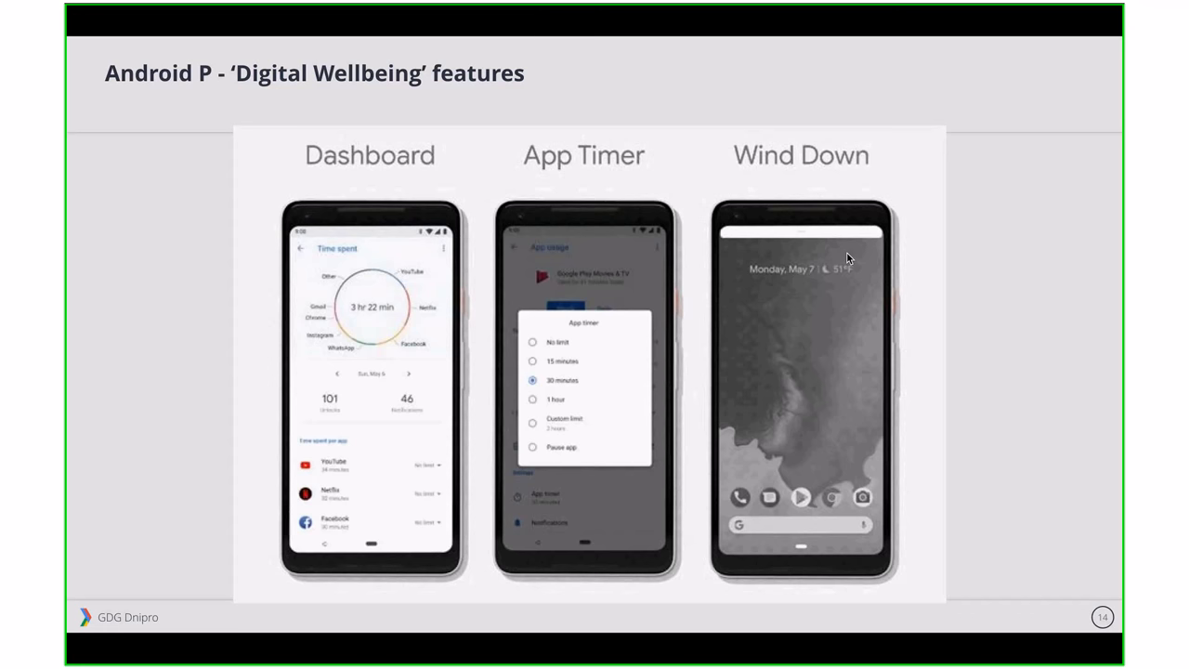
mouse_move(870, 243)
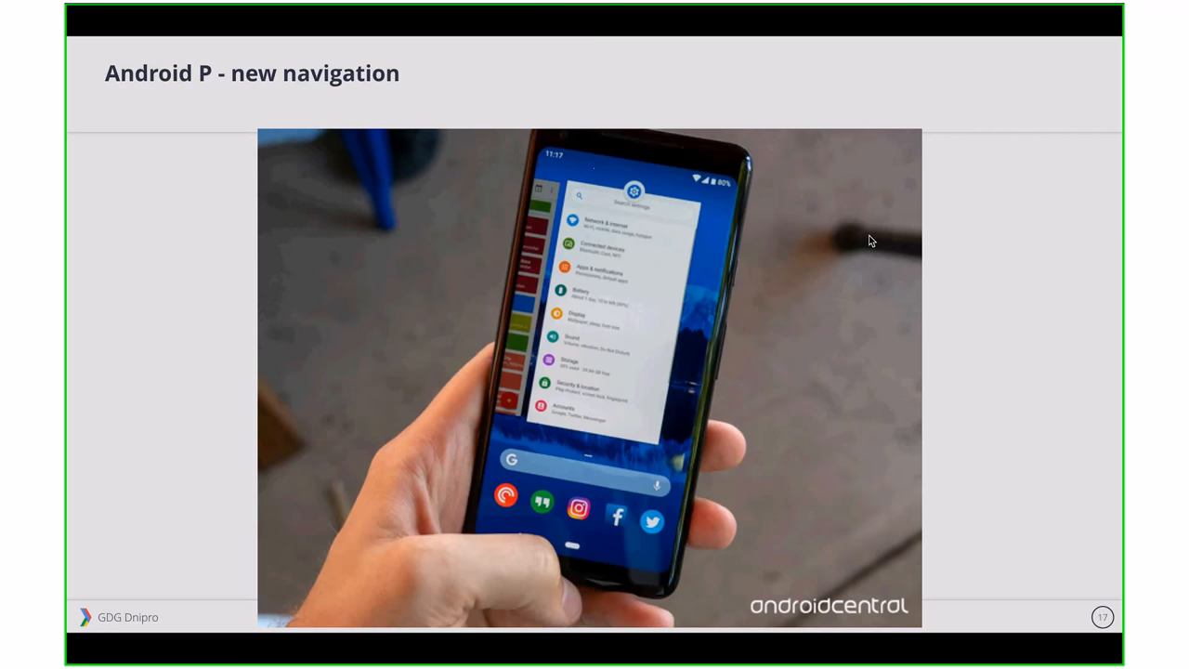
mouse_move(767, 253)
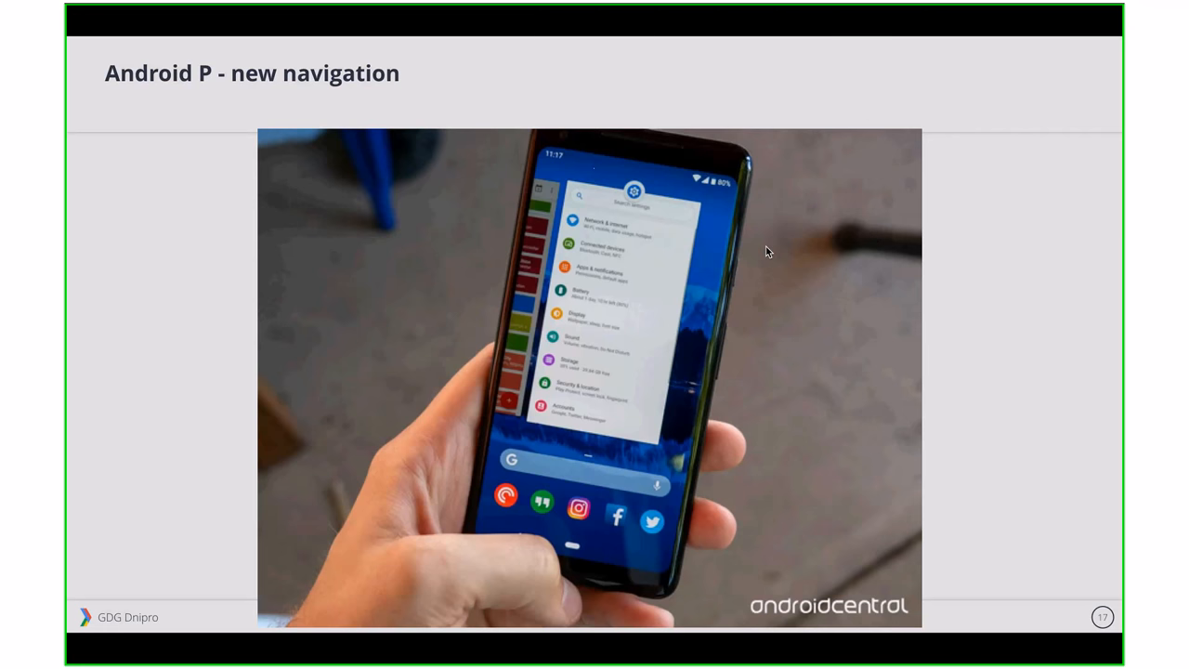
mouse_move(879, 196)
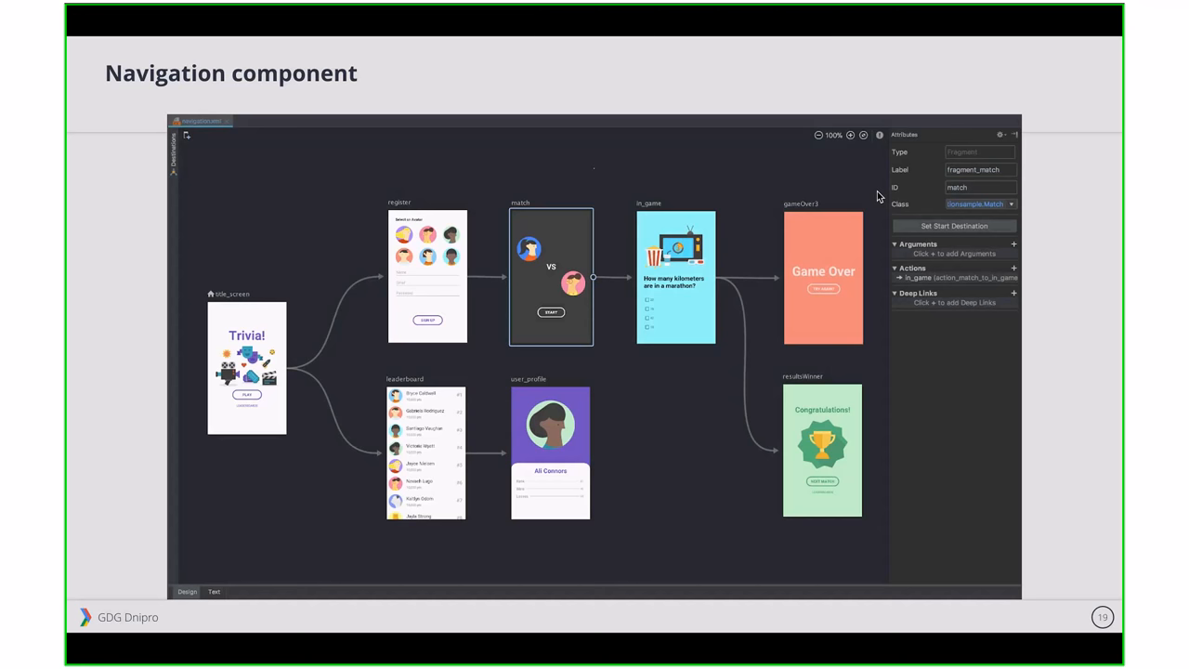
mouse_move(915, 213)
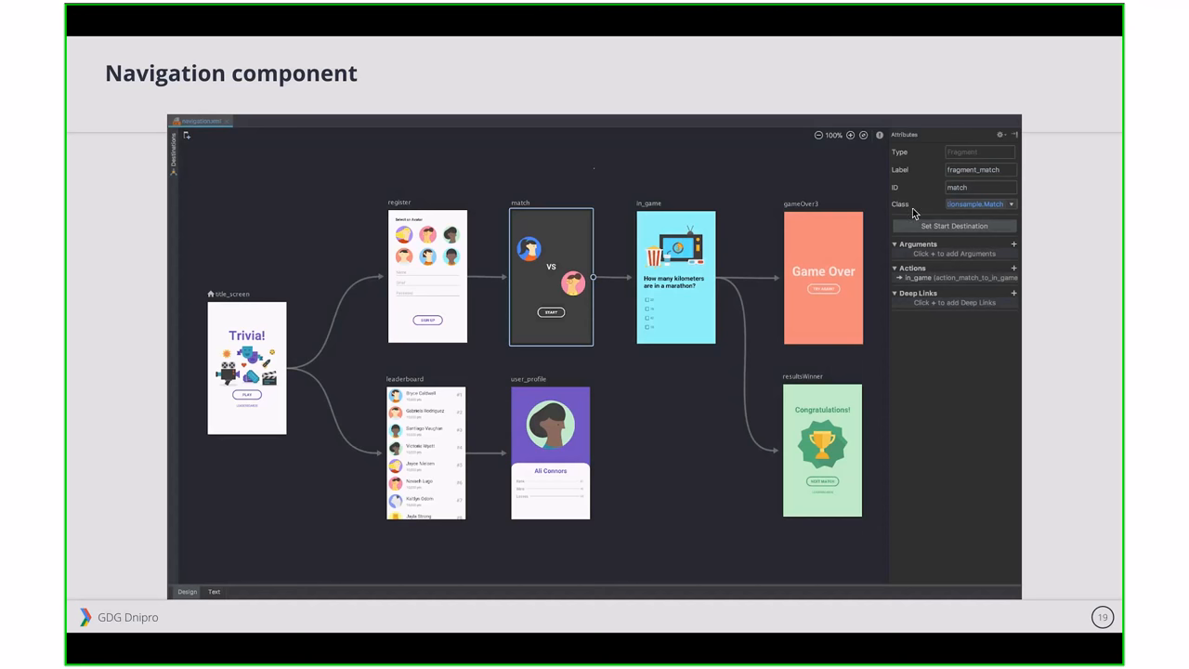
mouse_move(999, 168)
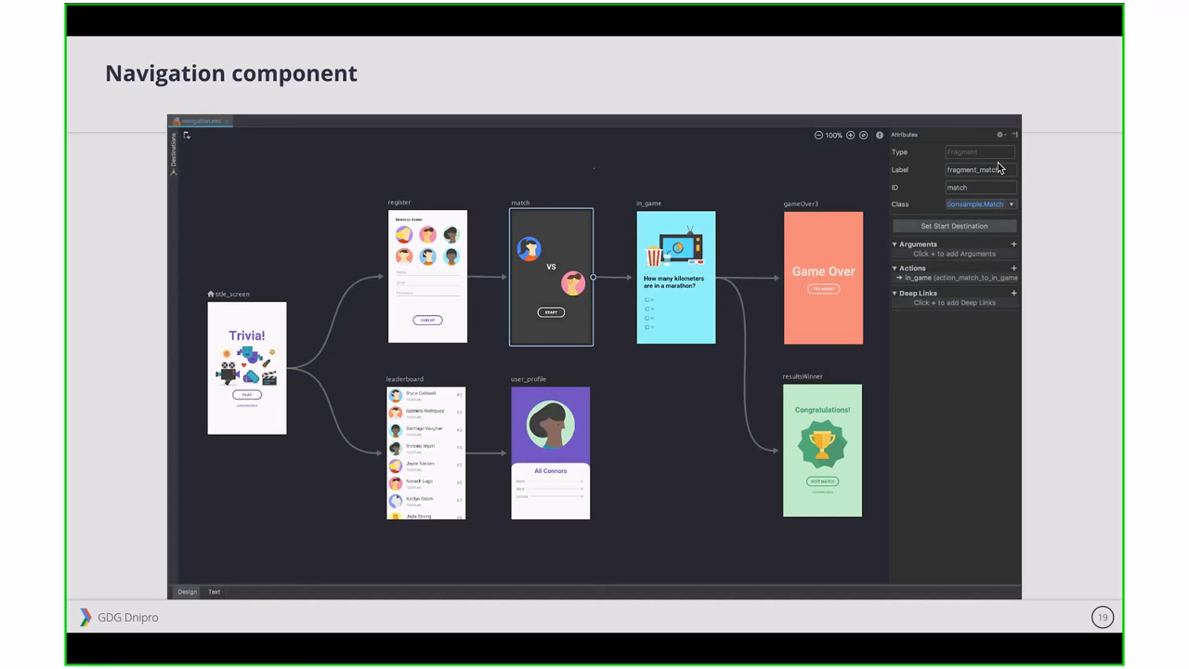
mouse_move(1034, 242)
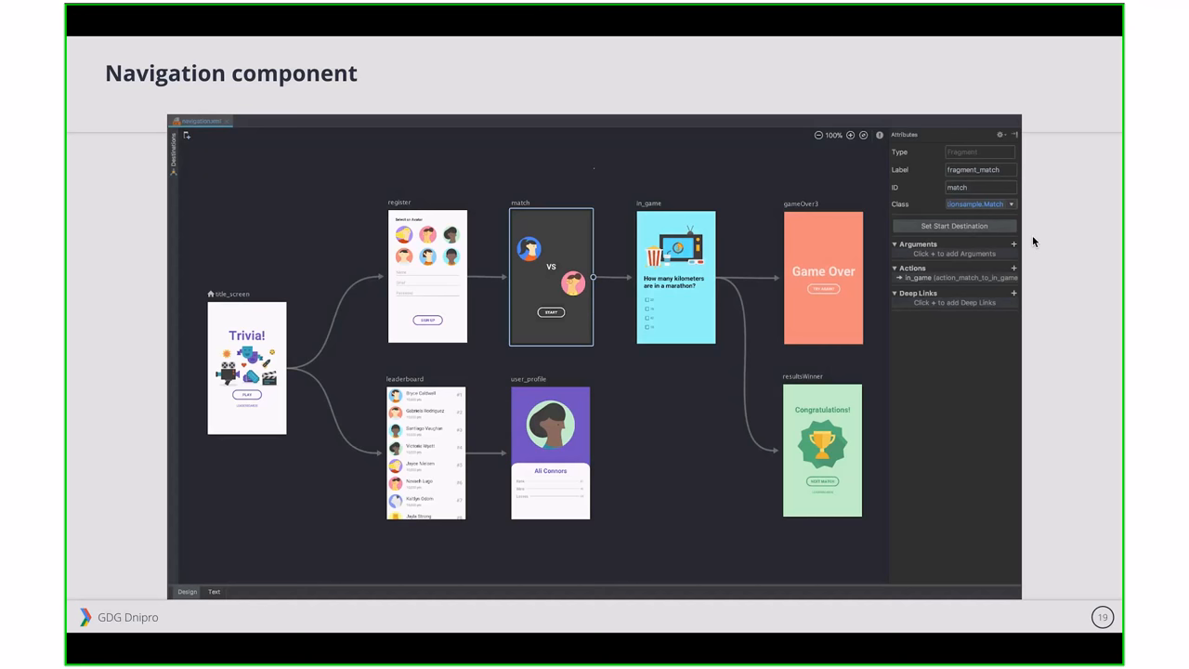
mouse_move(1077, 254)
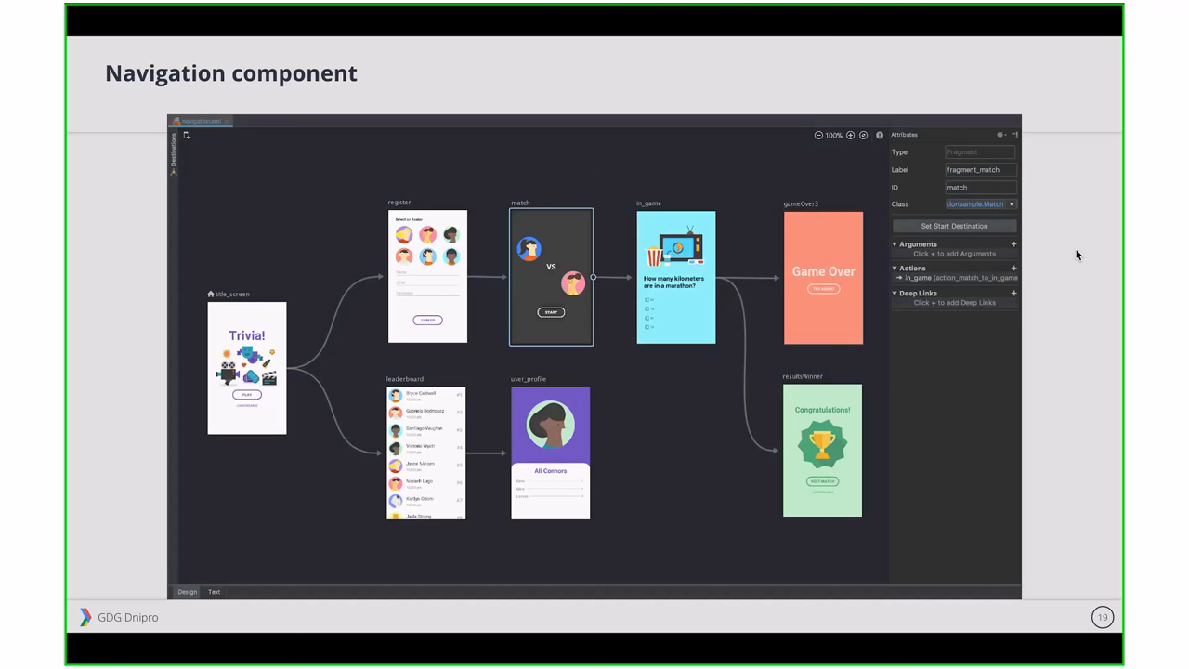
key("right")
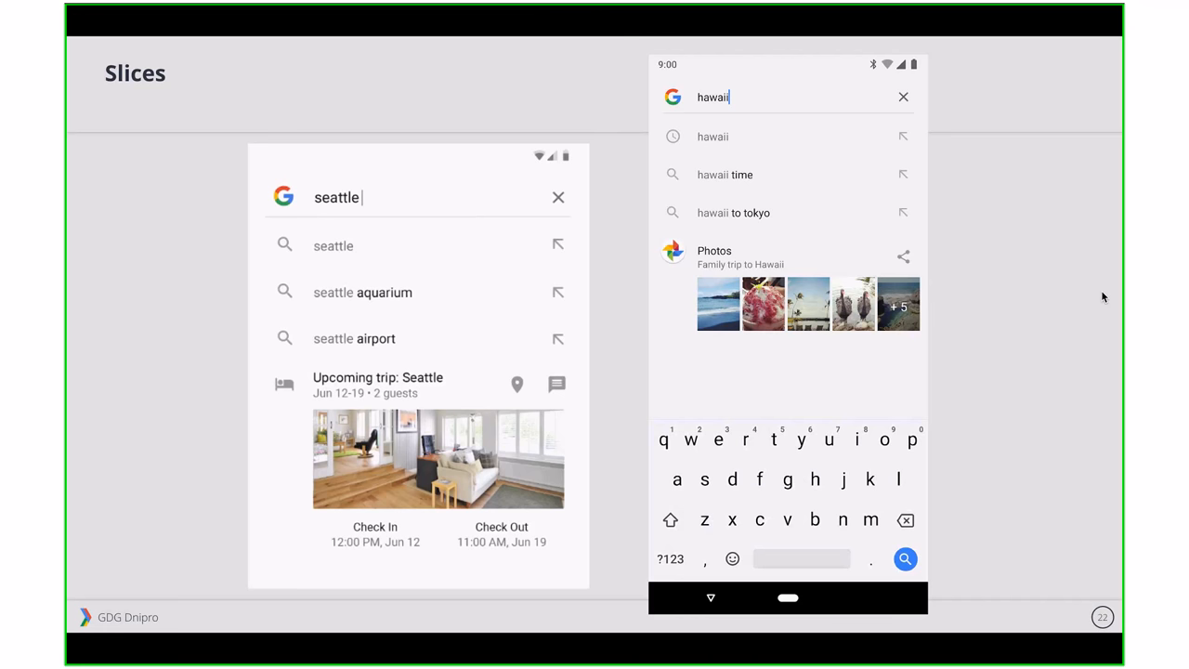
mouse_move(1009, 362)
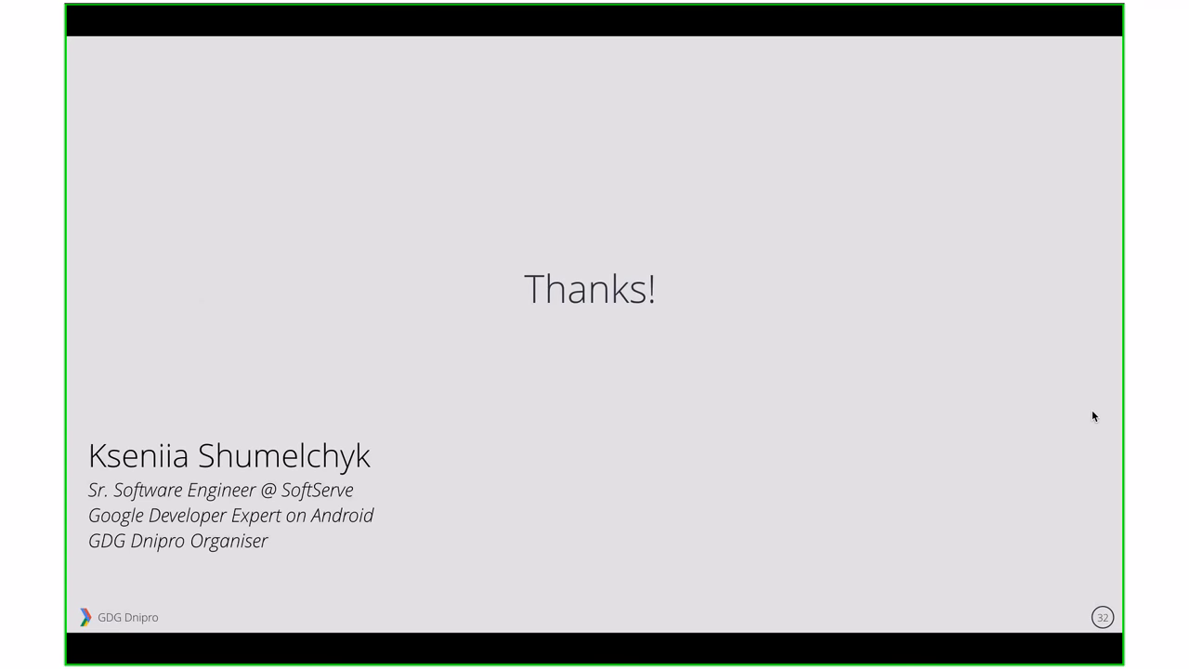
mouse_move(1042, 449)
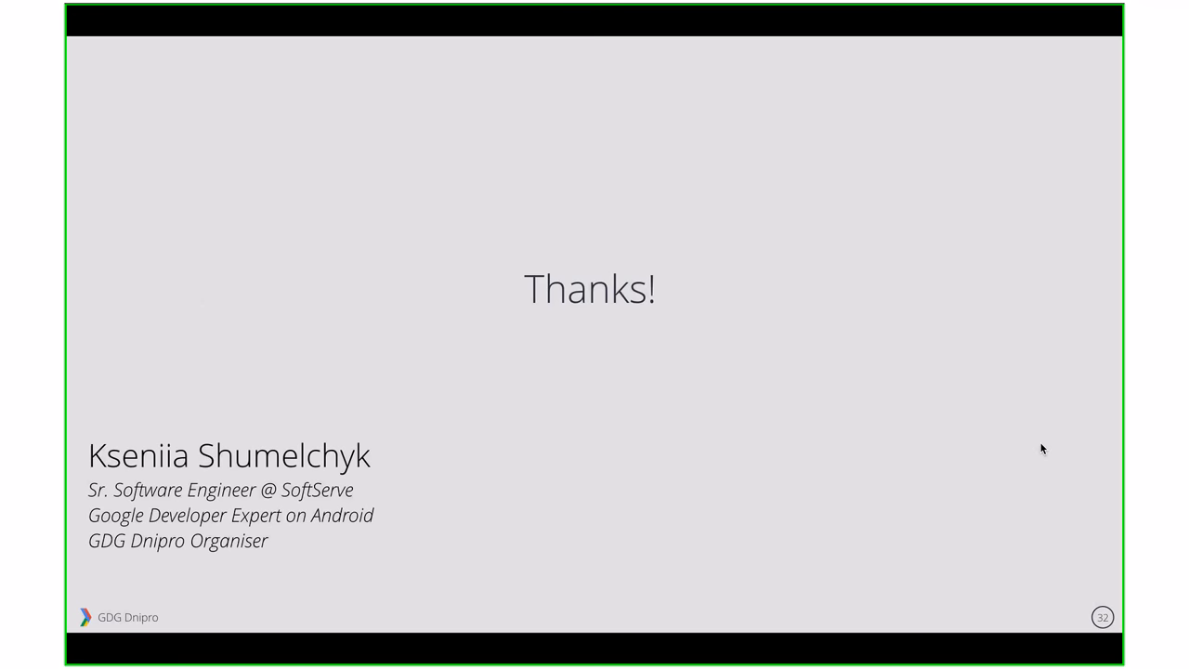